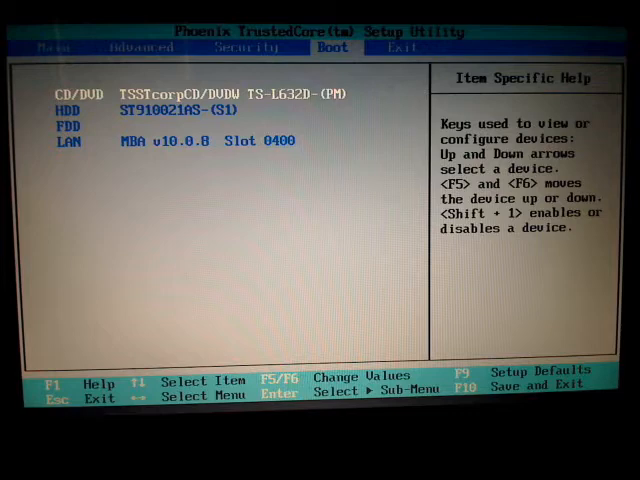
Check the boot list has CD/DVD first, then move to the Exit options
{"action": "key", "text": "Down"}
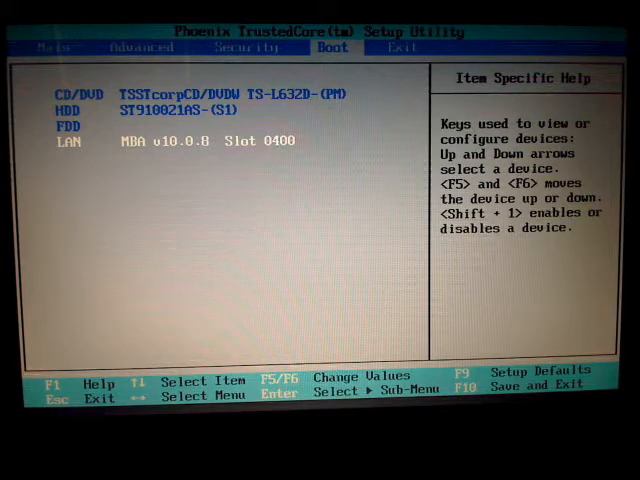
{"action": "key", "text": "Right"}
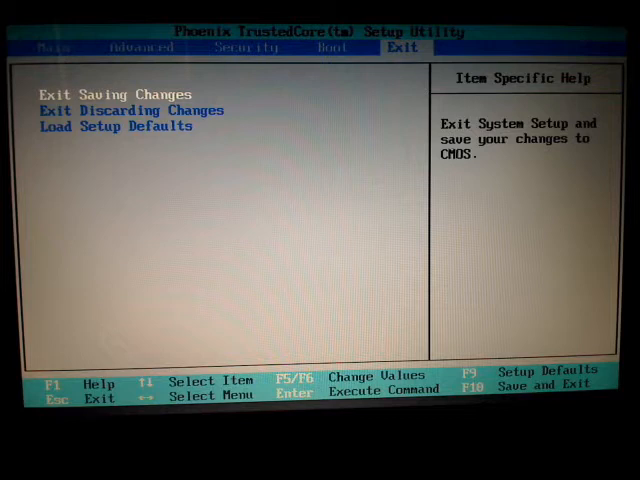
Exit BIOS setup discarding changes so the PC boots the Paragon CD
{"action": "key", "text": "down"}
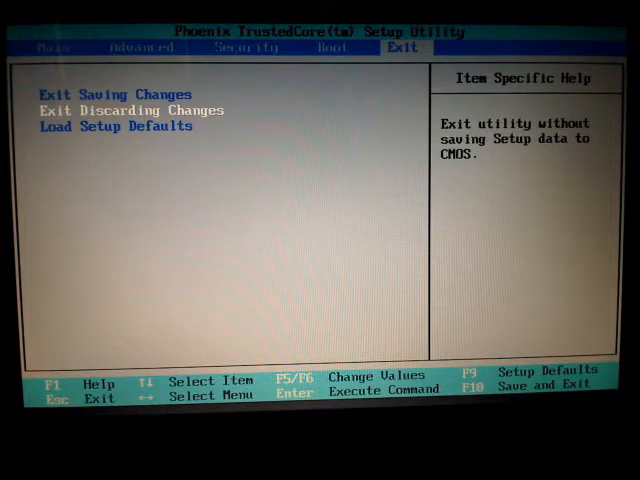
{"action": "key", "text": "Up"}
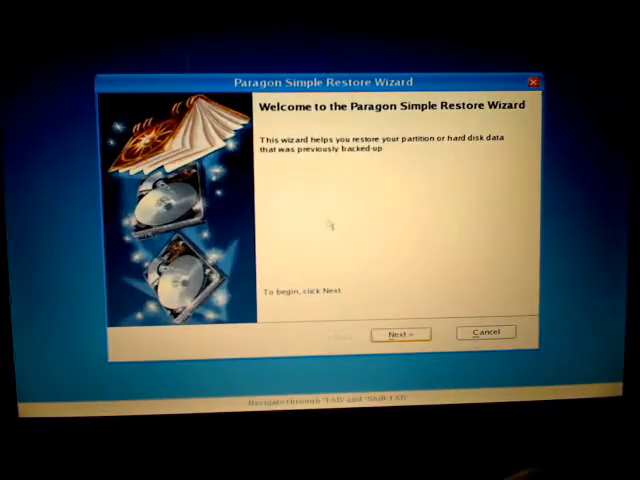
Advance past the welcome page and browse for a backup image file
{"action": "left_click", "coordinate": [396, 332]}
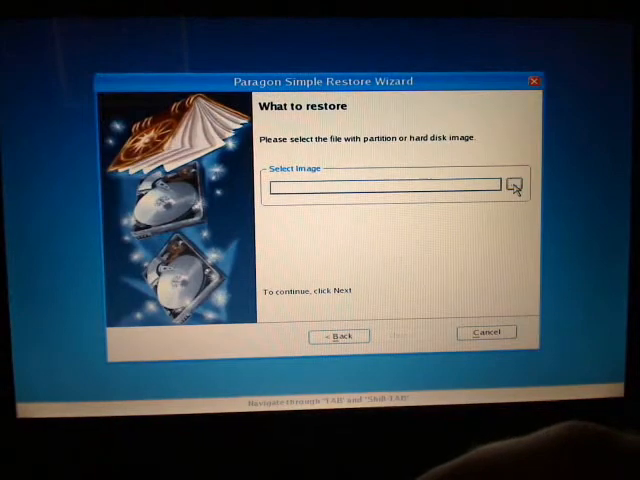
{"action": "left_click", "coordinate": [512, 188]}
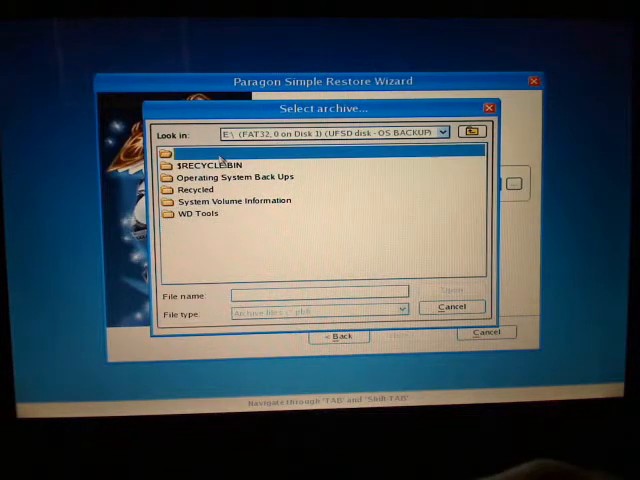
Navigate Operating System Back Ups > laptop > Windows 7 > Demo and select Demo.PBF as the image
{"action": "double_click", "coordinate": [232, 176]}
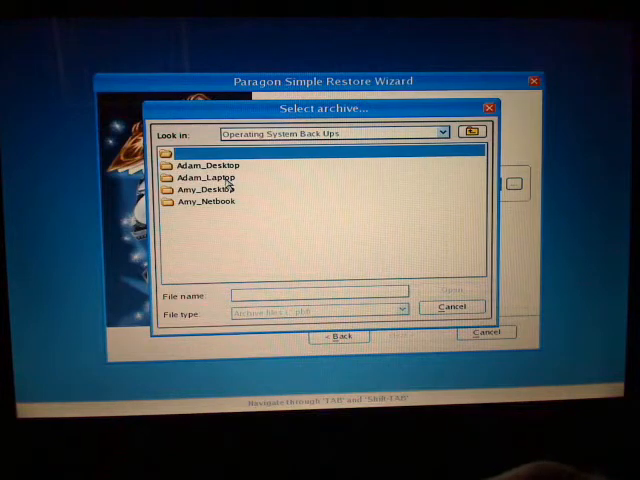
{"action": "double_click", "coordinate": [204, 178]}
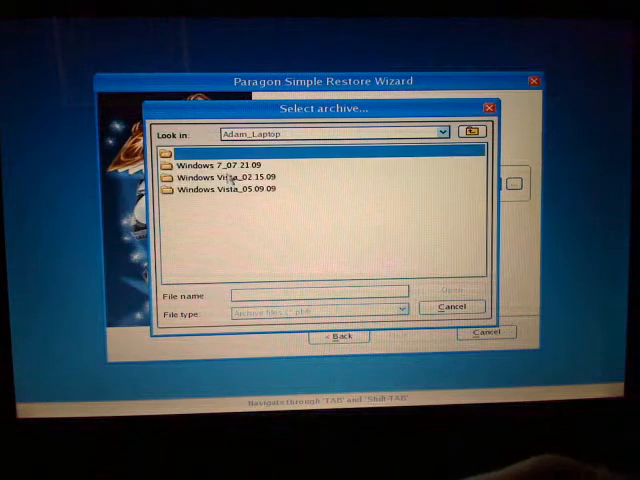
{"action": "double_click", "coordinate": [228, 164]}
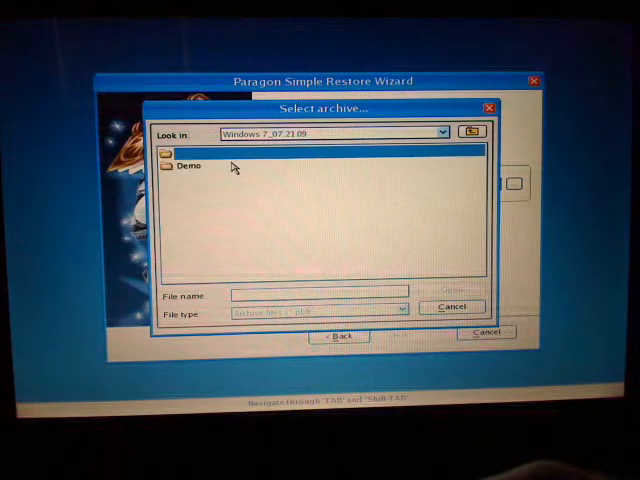
{"action": "double_click", "coordinate": [188, 164]}
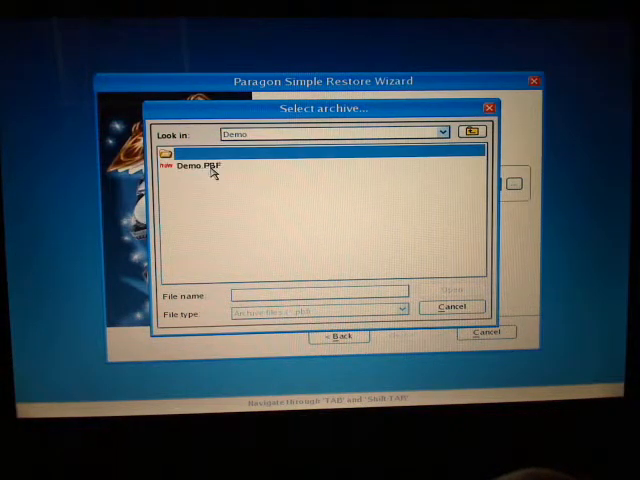
{"action": "left_click", "coordinate": [200, 166]}
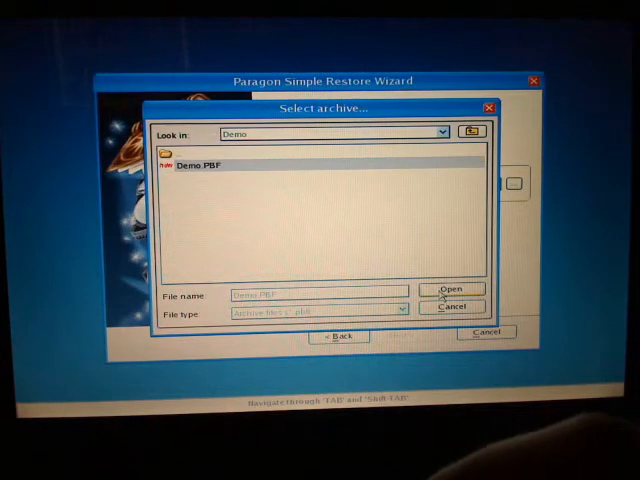
{"action": "left_click", "coordinate": [452, 288]}
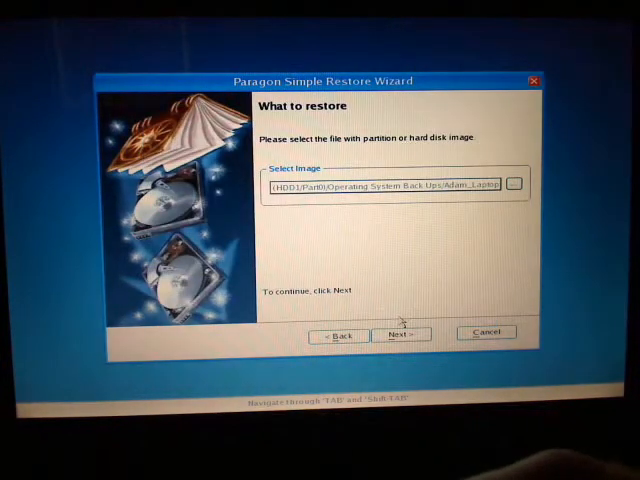
Review the image properties and continue to destination disk selection
{"action": "left_click", "coordinate": [402, 334]}
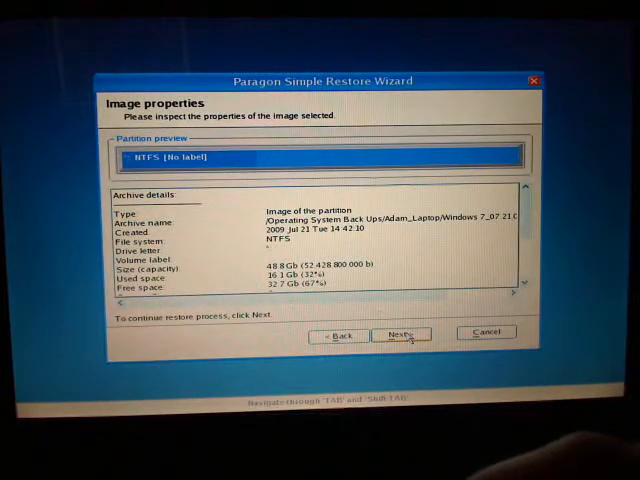
{"action": "left_click", "coordinate": [400, 334]}
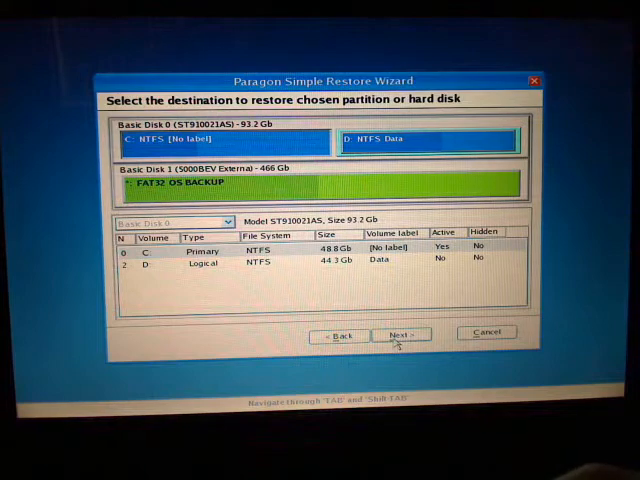
Accept C: as destination with the proposed partition size and reach the Restore Summary
{"action": "left_click", "coordinate": [400, 334]}
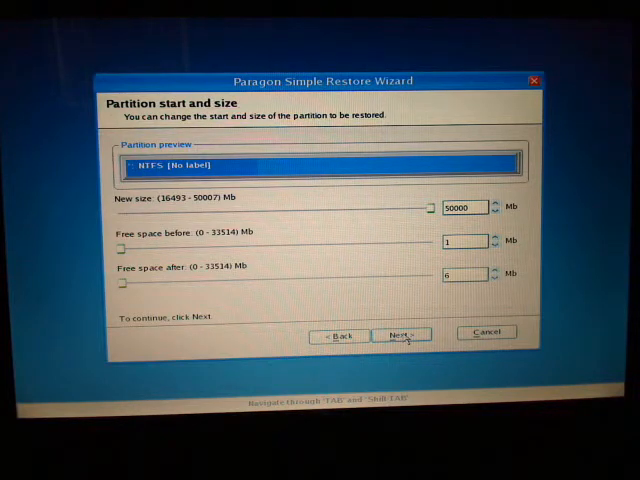
{"action": "left_click", "coordinate": [400, 336]}
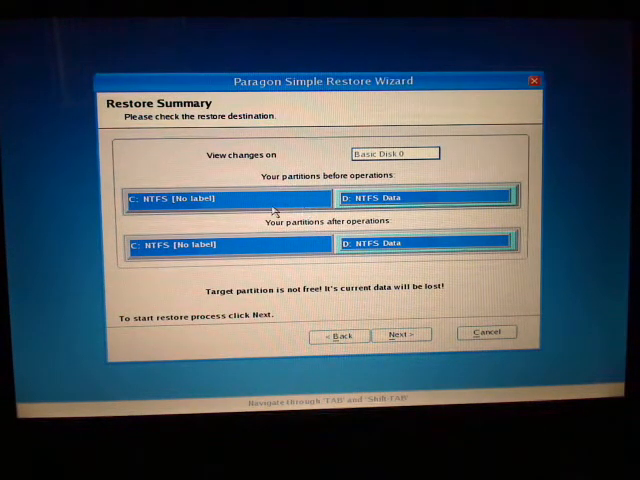
{"action": "mouse_move", "coordinate": [250, 304]}
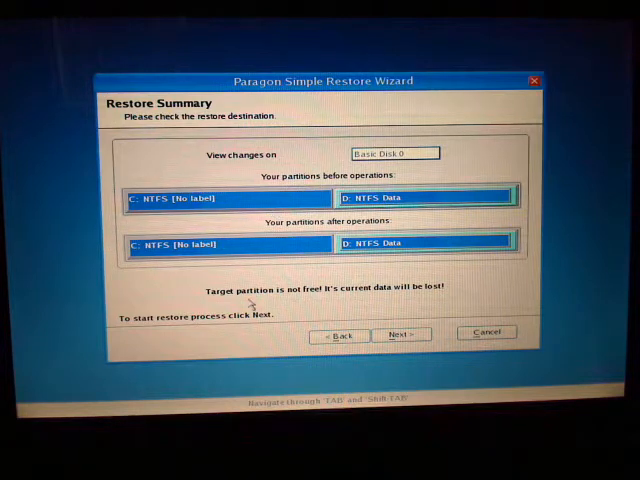
{"action": "mouse_move", "coordinate": [288, 300]}
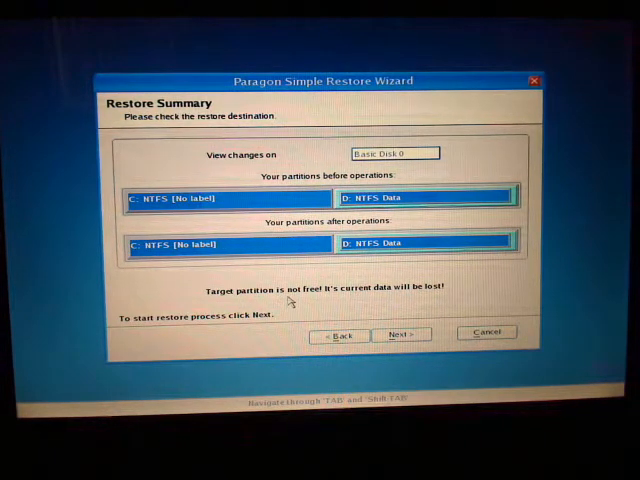
{"action": "mouse_move", "coordinate": [256, 168]}
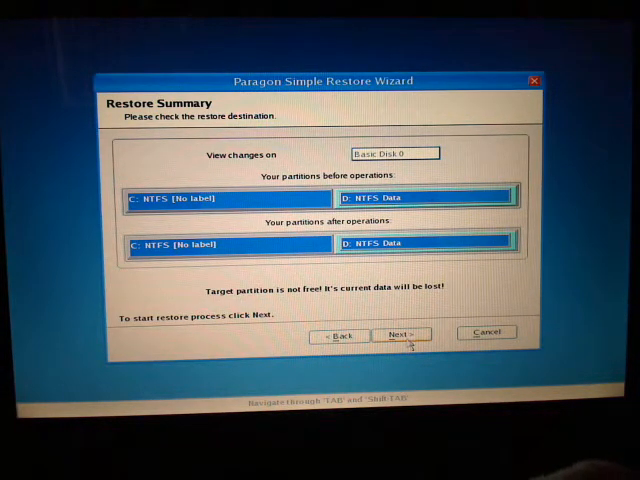
Run the restore onto C: to completion and close the progress report
{"action": "left_click", "coordinate": [400, 334]}
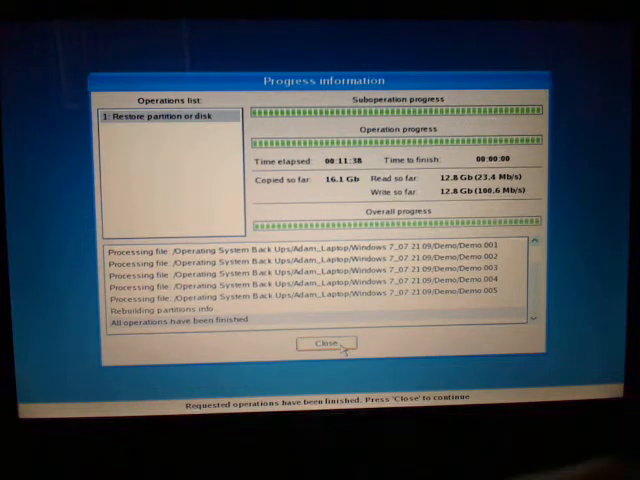
{"action": "left_click", "coordinate": [324, 344]}
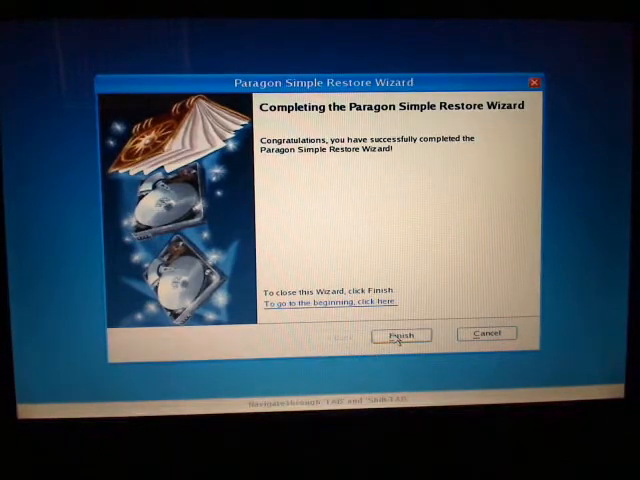
Finish the wizard and reboot the computer from the main menu, confirming the restart
{"action": "left_click", "coordinate": [400, 334]}
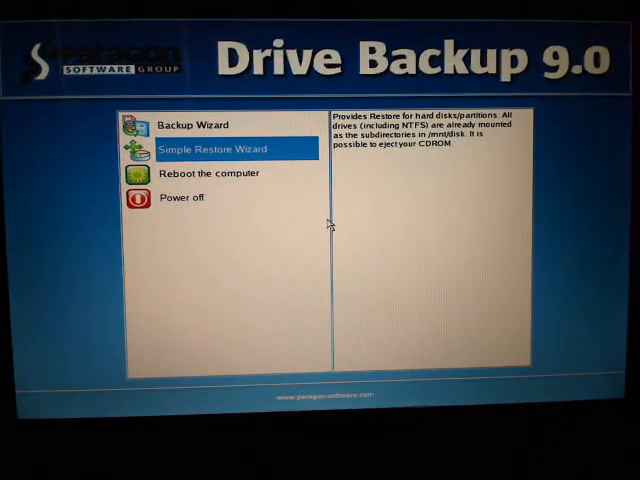
{"action": "left_click", "coordinate": [210, 172]}
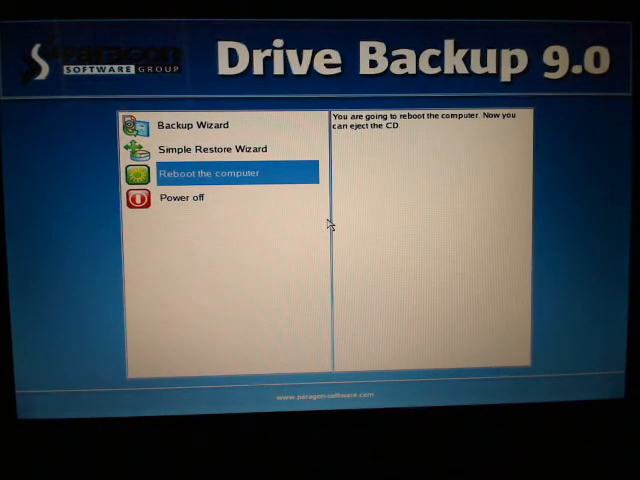
{"action": "left_click", "coordinate": [212, 172]}
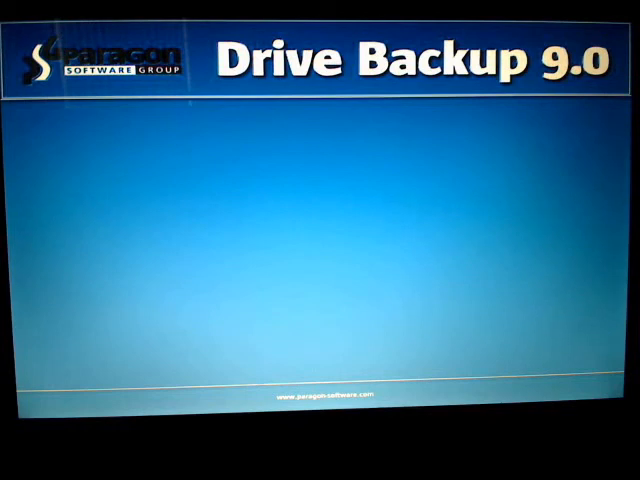